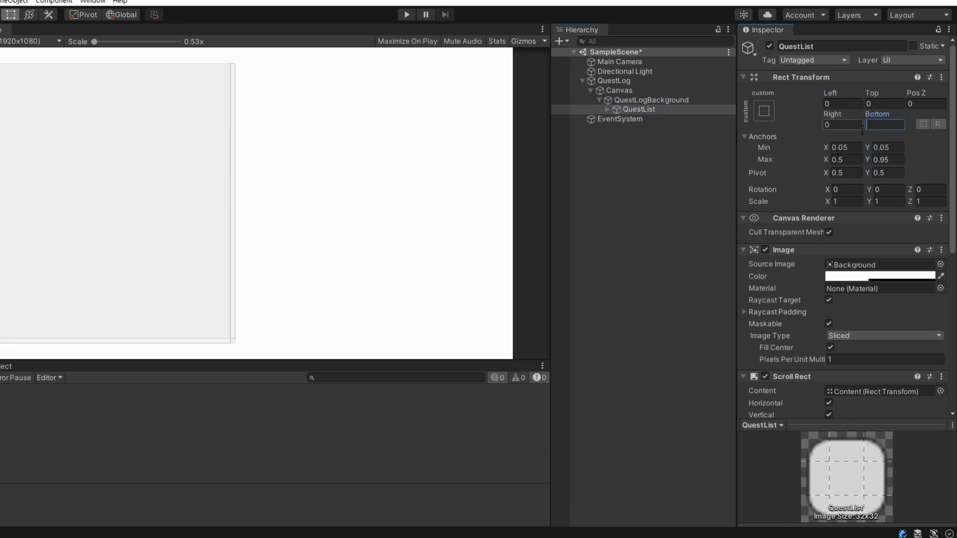
# Step: Add a TextMeshPro button to the quest list Content and begin adding description texts
pyautogui.rightClick(603, 103)
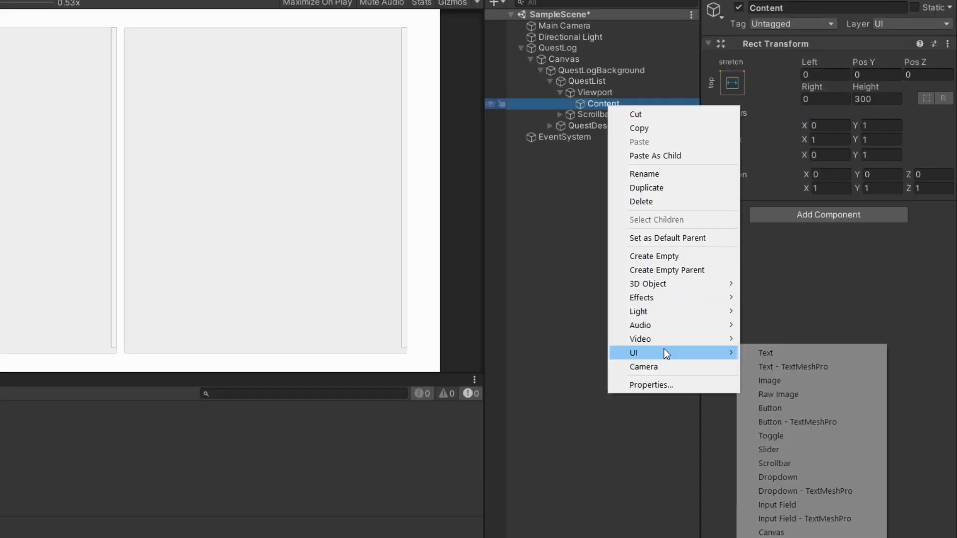
pyautogui.click(769, 407)
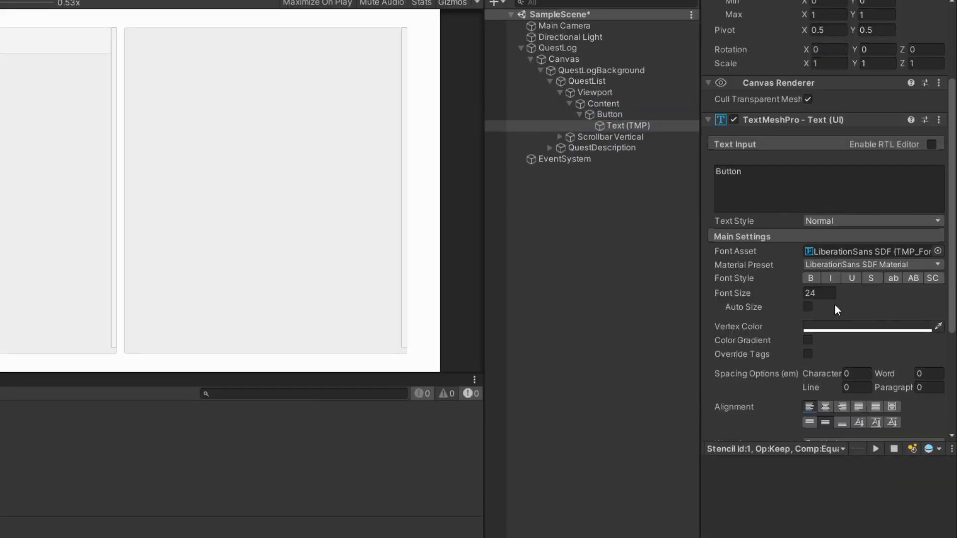
pyautogui.click(512, 257)
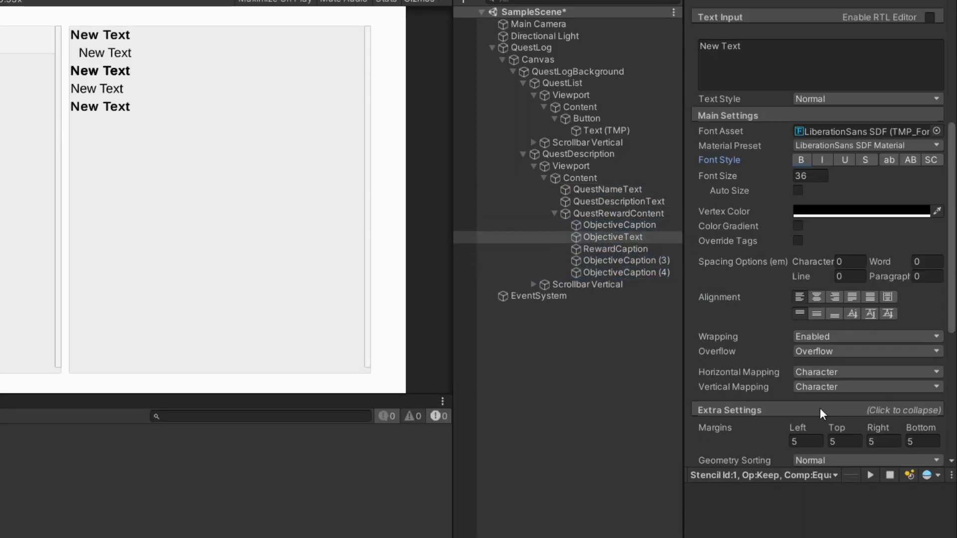
pyautogui.click(617, 178)
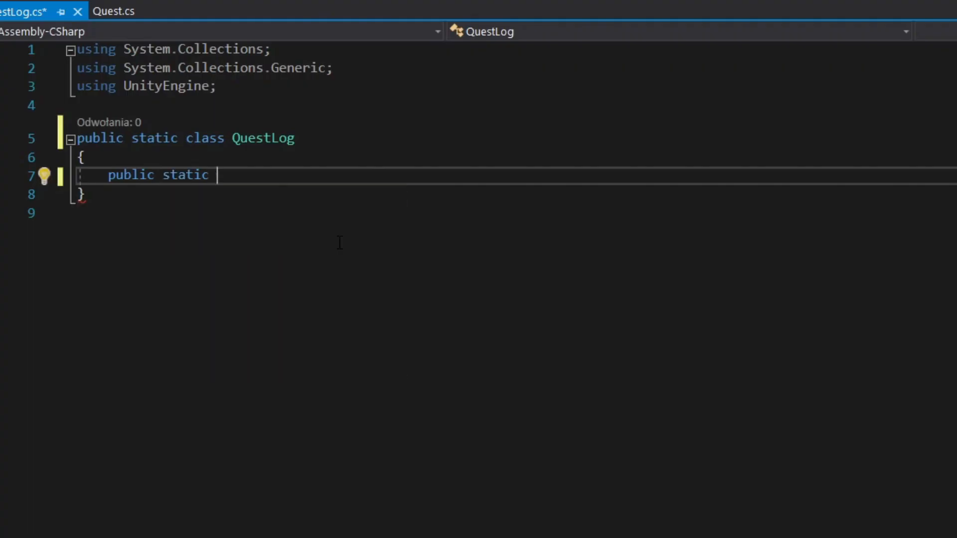
# Step: Declare 'List<Quest> questList;' as a public static field in QuestLog
pyautogui.write('List<Quest> questList;')
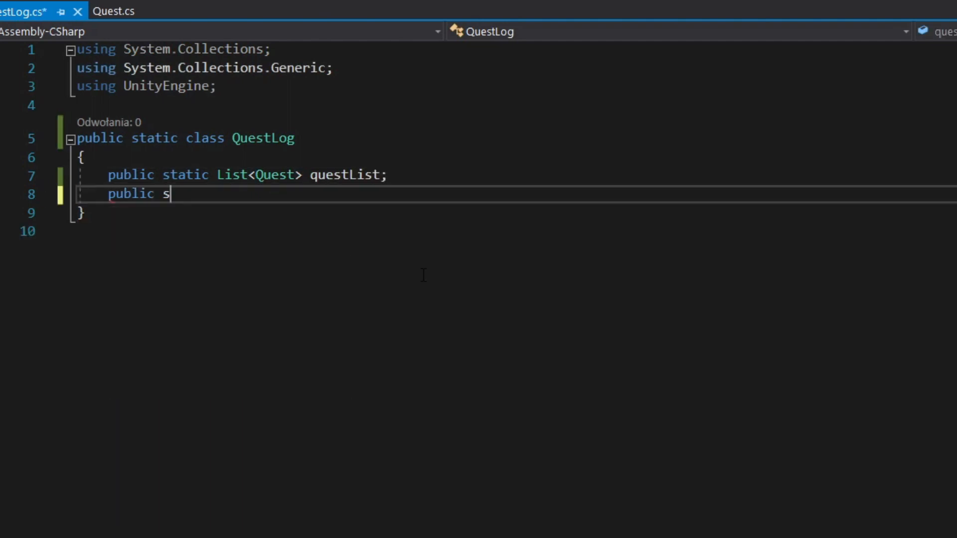